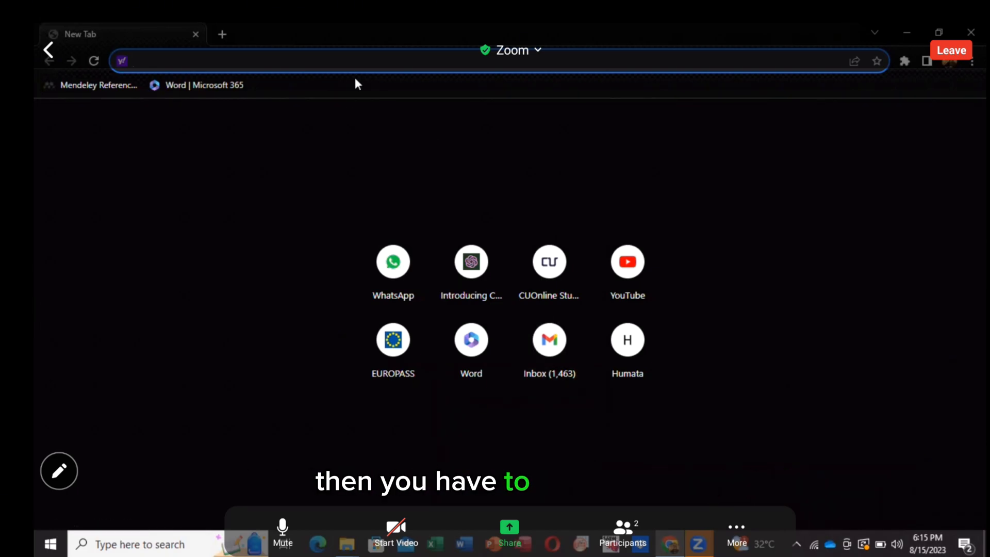
Search the web for SRIM and open the 'James Ziegler - SRIM & TRIM' result.
{"action": "type", "text": "SRIM"}
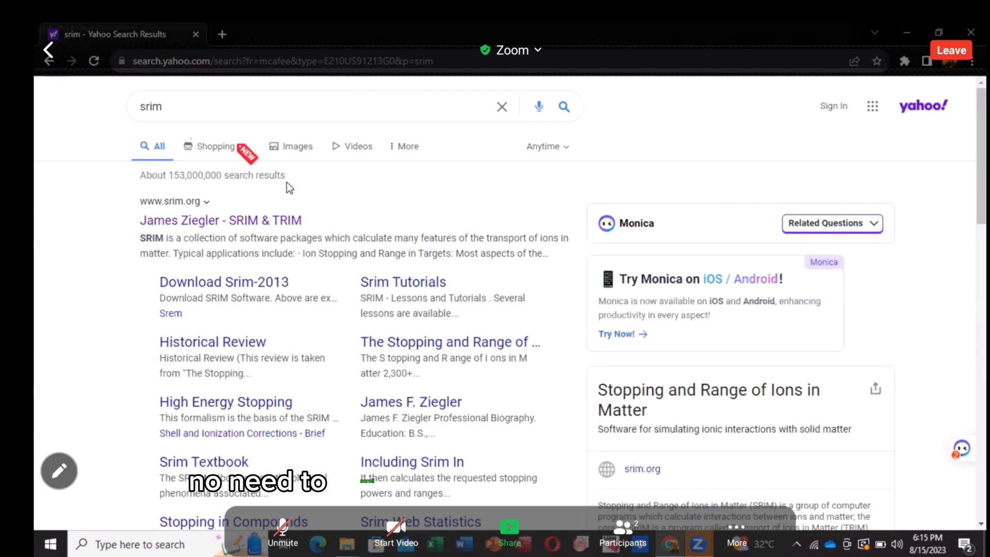
{"action": "left_click", "coordinate": [221, 220]}
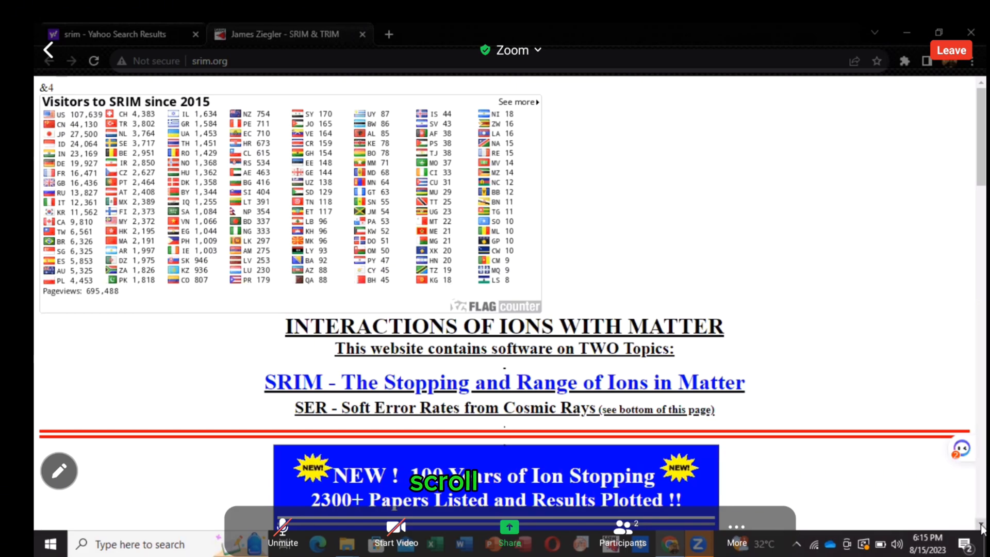
Follow the 'Download SRIM-2013' link on the srim.org home page.
{"action": "scroll", "scroll_direction": "down", "scroll_amount": 3}
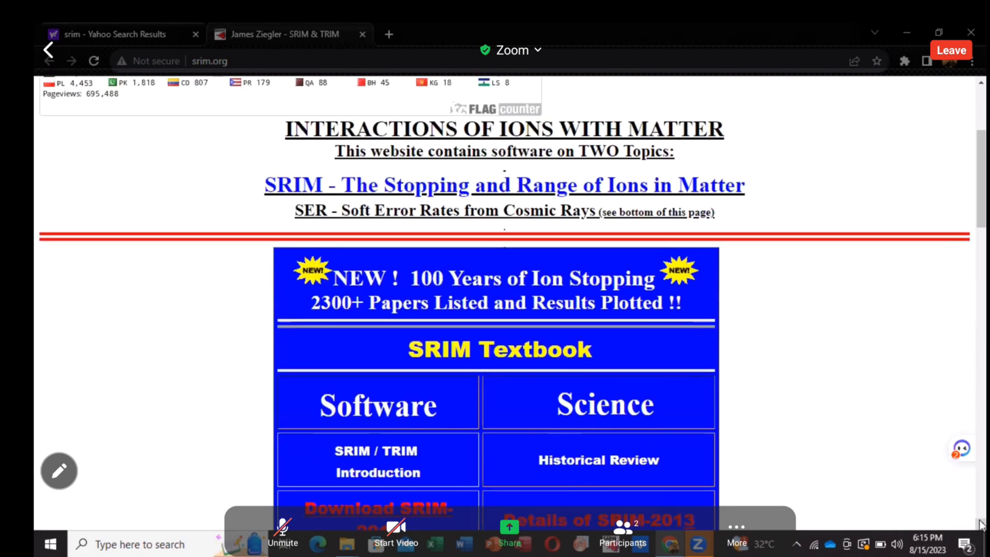
{"action": "scroll", "scroll_direction": "down", "scroll_amount": 3}
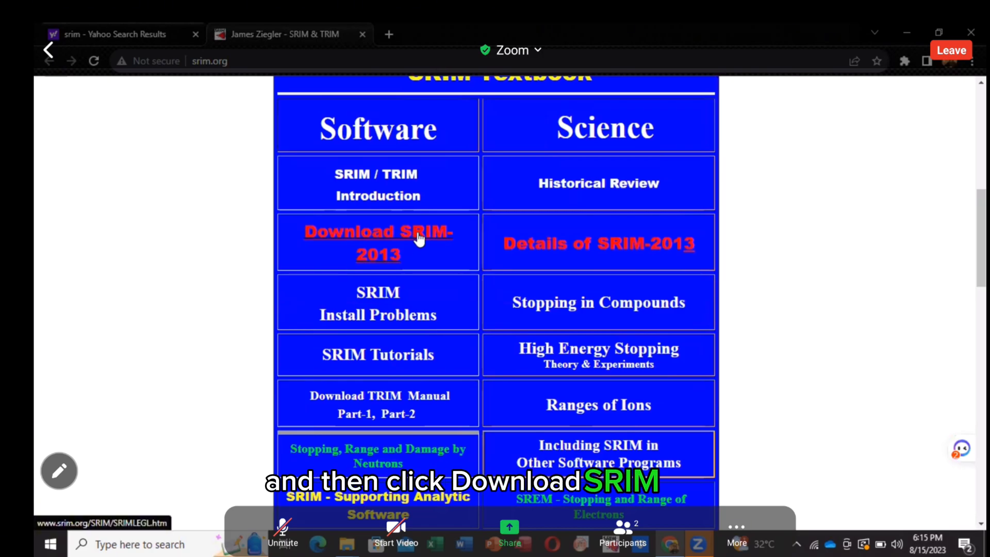
{"action": "left_click", "coordinate": [378, 243]}
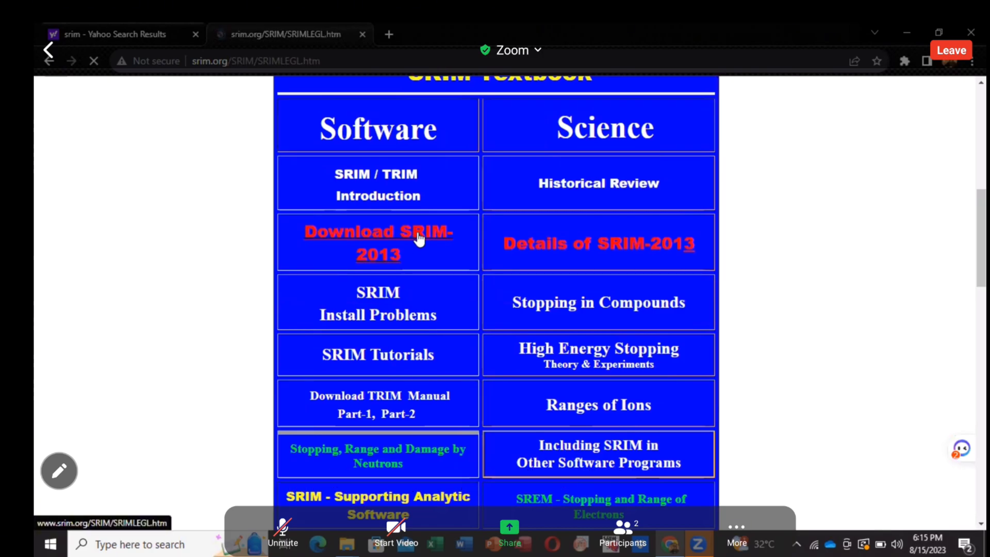
Start downloading the SRIM-2013 (Standard) self-extracting file from the download section.
{"action": "left_click", "coordinate": [377, 232]}
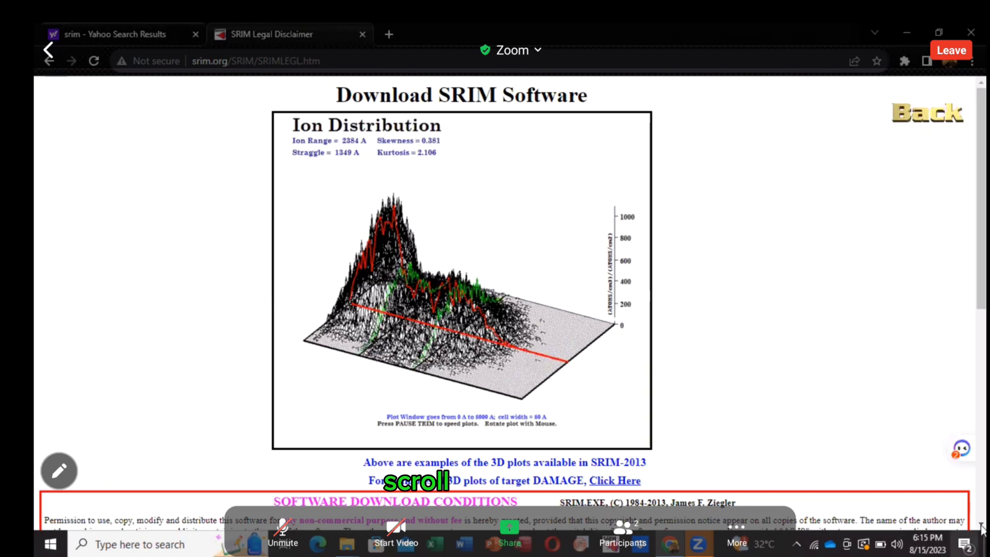
{"action": "scroll", "scroll_direction": "down", "scroll_amount": 3}
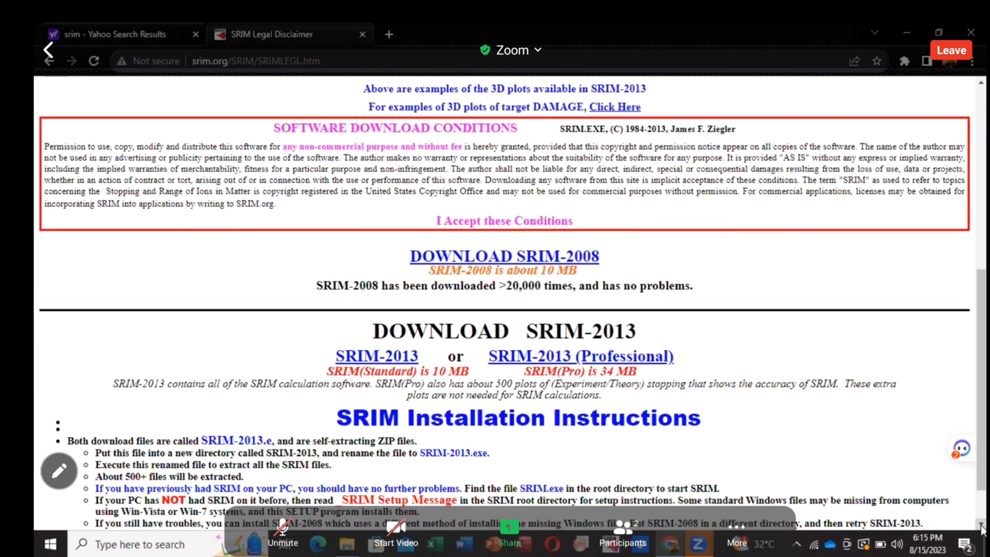
{"action": "scroll", "scroll_direction": "down", "scroll_amount": 3}
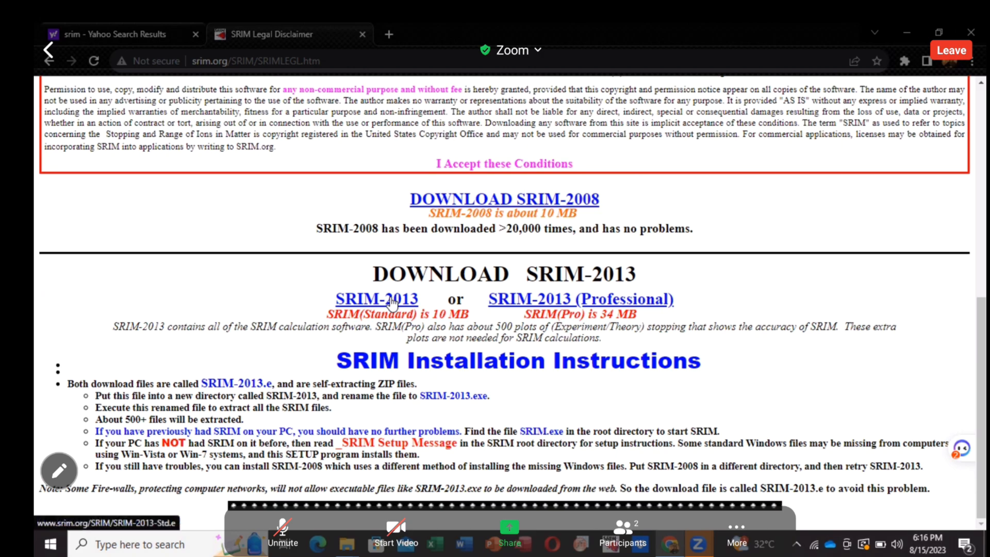
{"action": "left_click", "coordinate": [376, 298]}
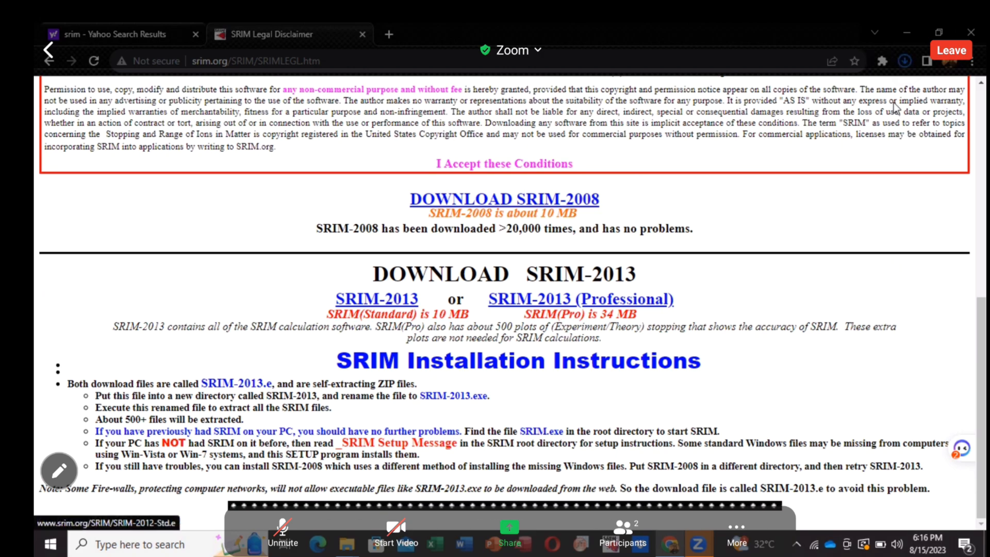
{"action": "left_click", "coordinate": [905, 61]}
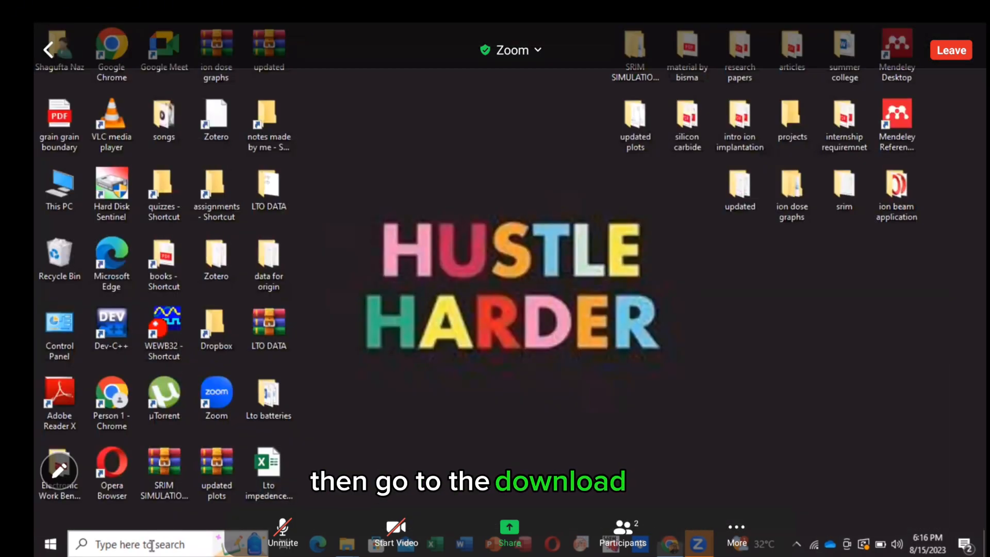
Locate SRIM-2013-Std.e in the Downloads folder and copy it.
{"action": "type", "text": "downlo"}
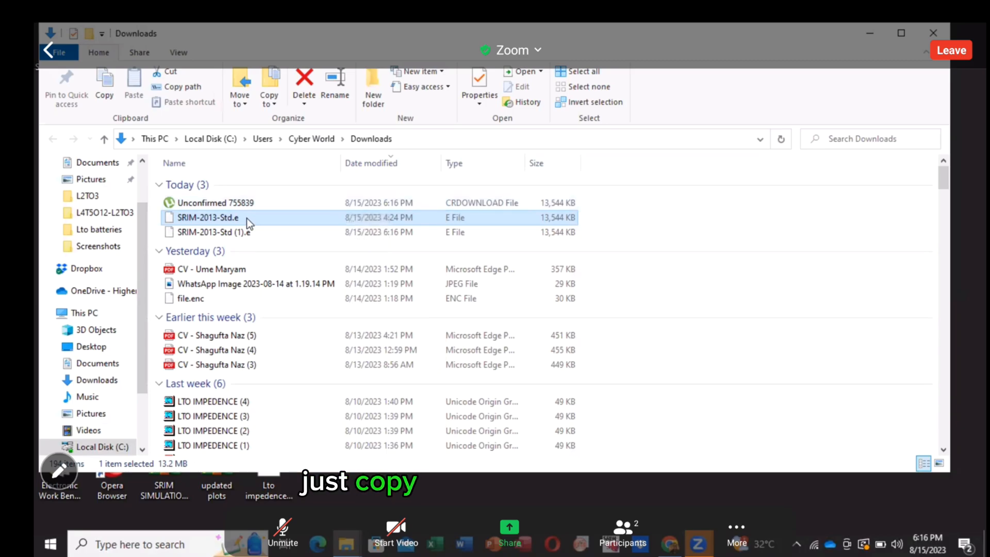
{"action": "right_click", "coordinate": [207, 217]}
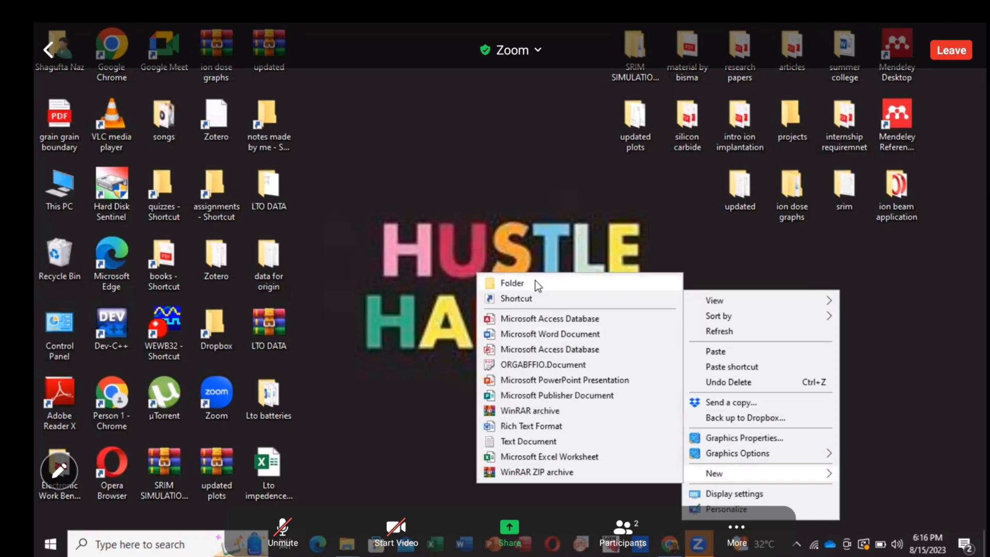
Create a desktop folder named SRIM 2013, open it and paste SRIM-2013-Std.e inside.
{"action": "left_click", "coordinate": [512, 283]}
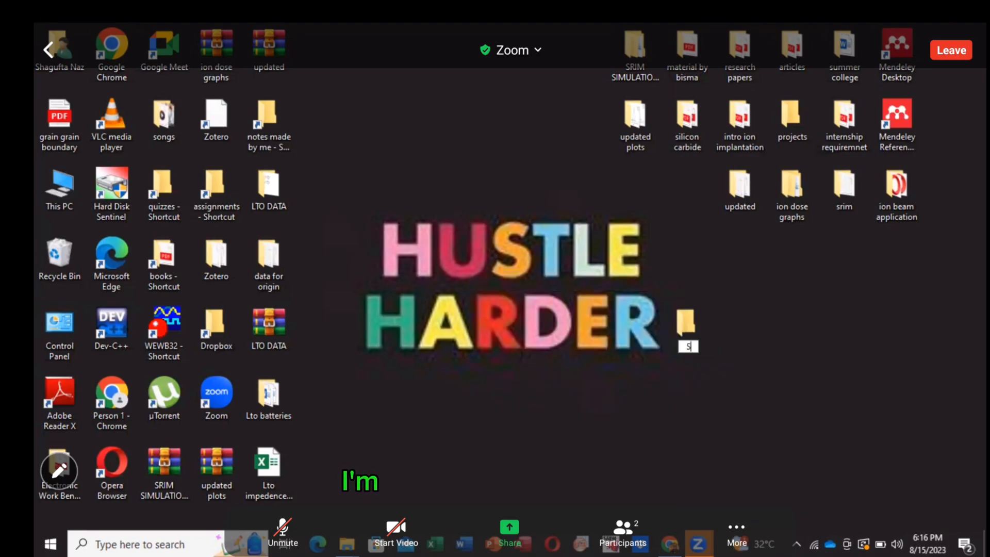
{"action": "type", "text": "SRIM 2013"}
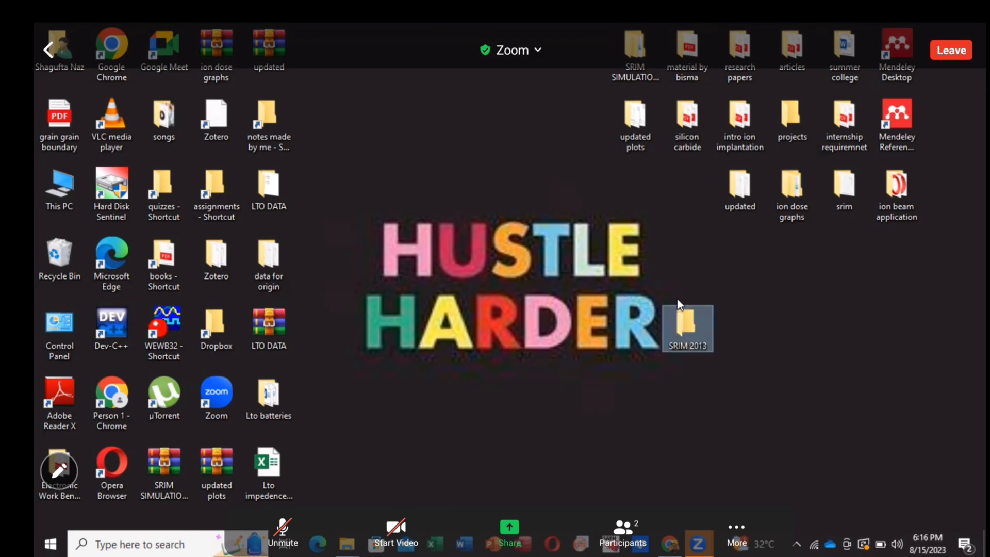
{"action": "double_click", "coordinate": [687, 328]}
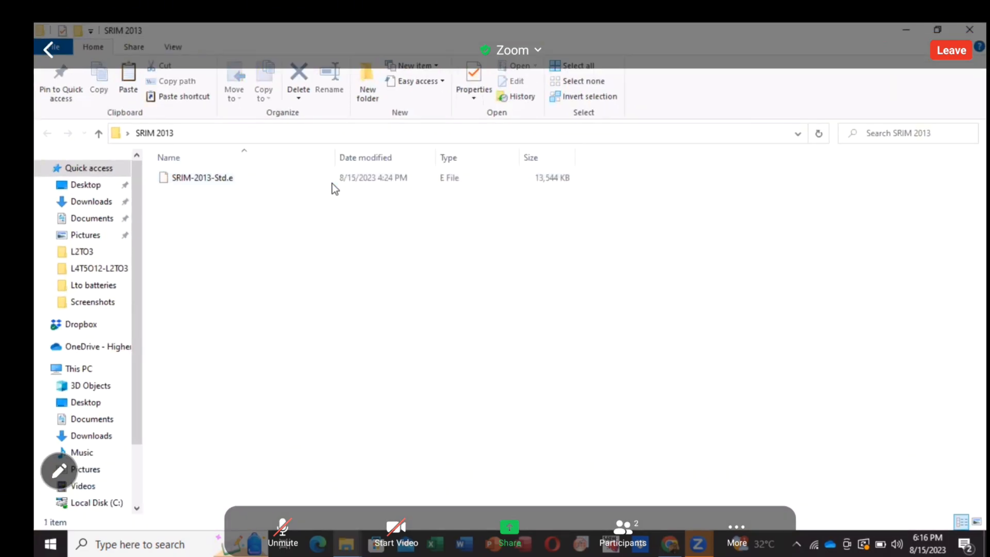
Rename SRIM-2013-Std.e to SRIM-2013-Std.exe and accept the extension-change warning.
{"action": "right_click", "coordinate": [240, 237]}
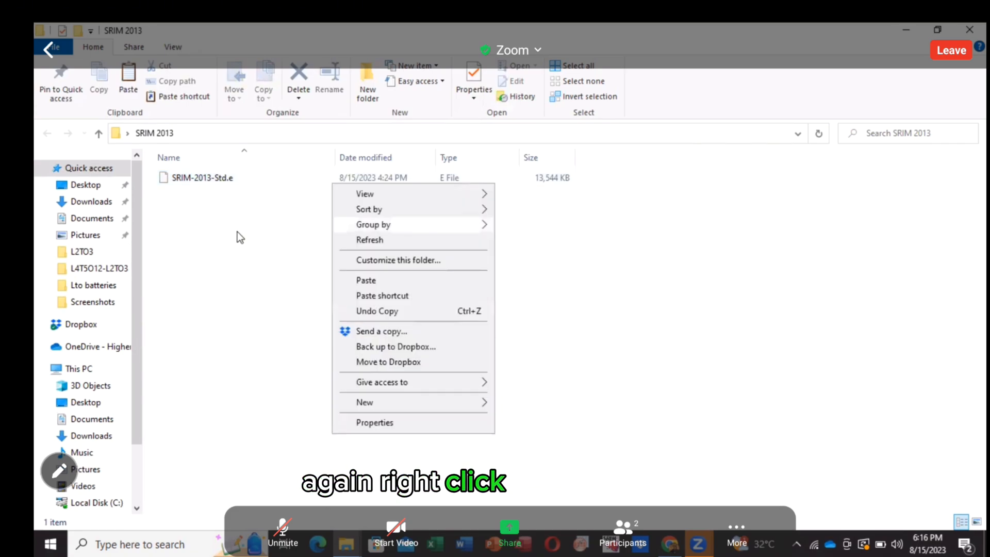
{"action": "left_click", "coordinate": [198, 194]}
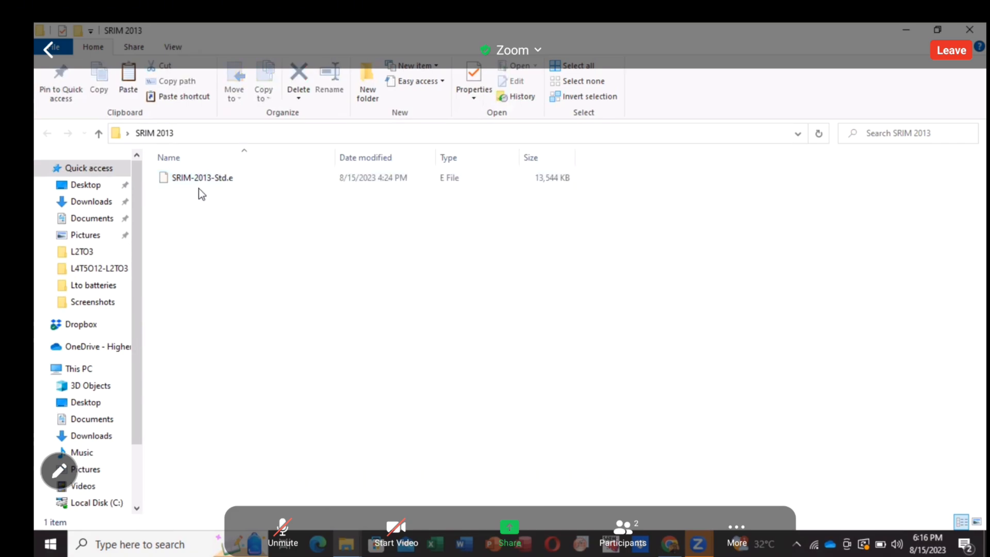
{"action": "left_click", "coordinate": [202, 177]}
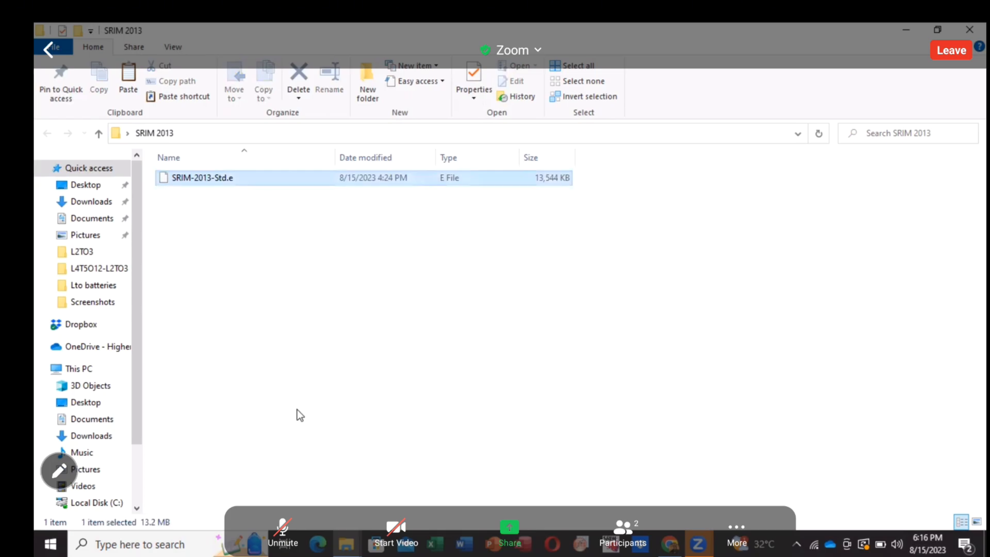
{"action": "right_click", "coordinate": [202, 177]}
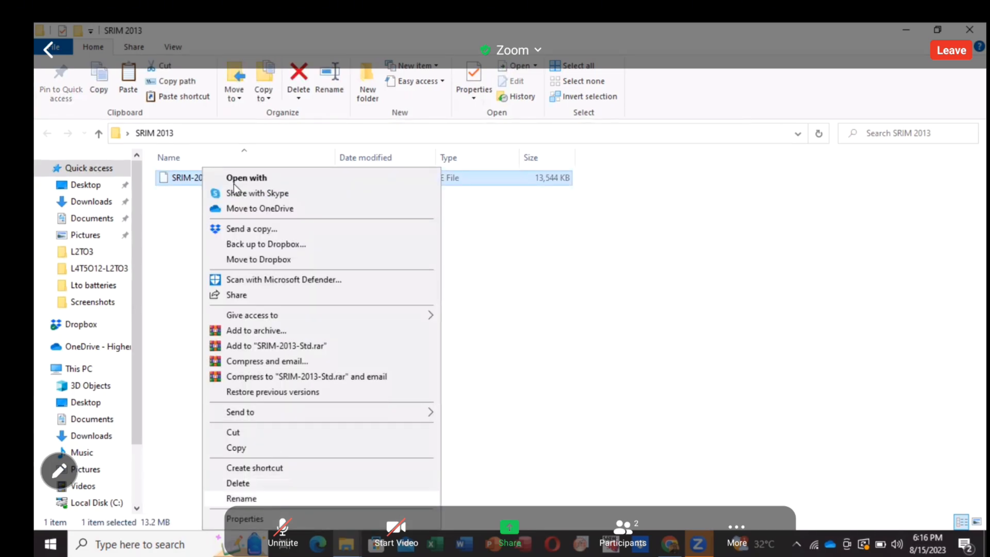
{"action": "left_click", "coordinate": [242, 498]}
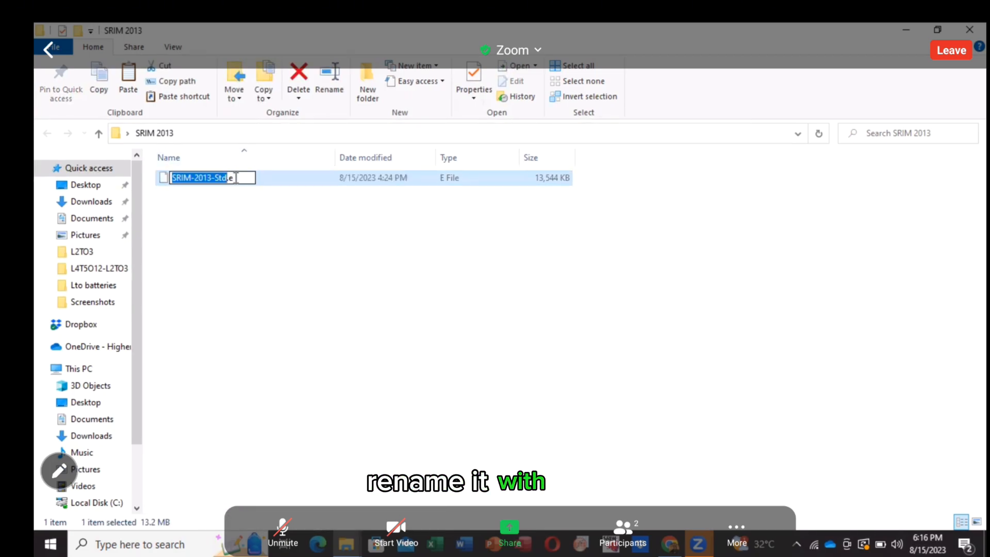
{"action": "type", "text": ".exe"}
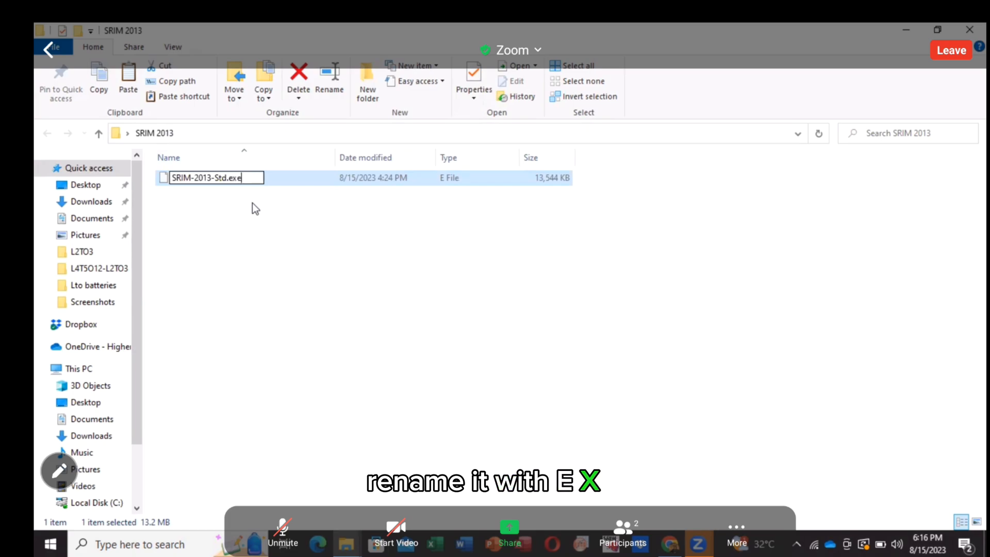
{"action": "key", "text": "Enter"}
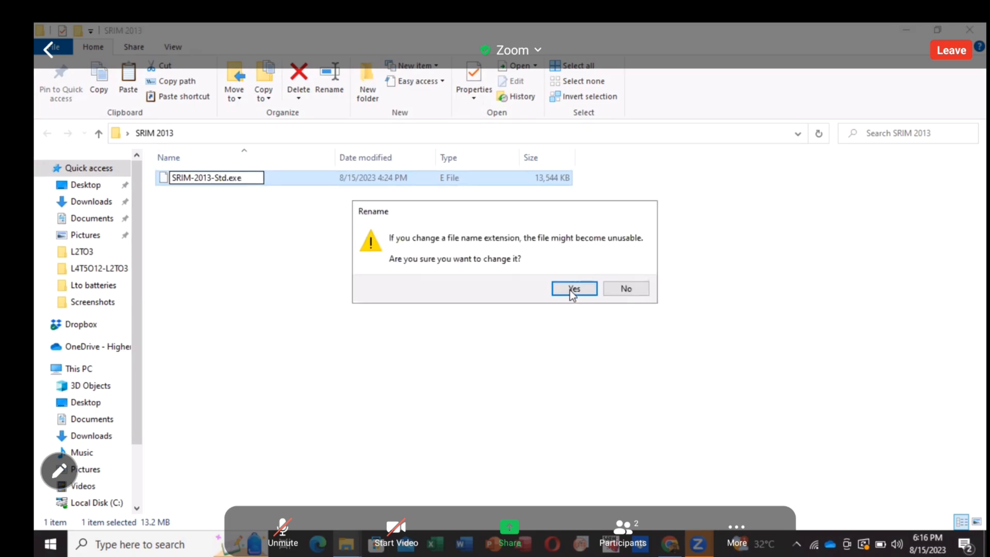
{"action": "left_click", "coordinate": [573, 288]}
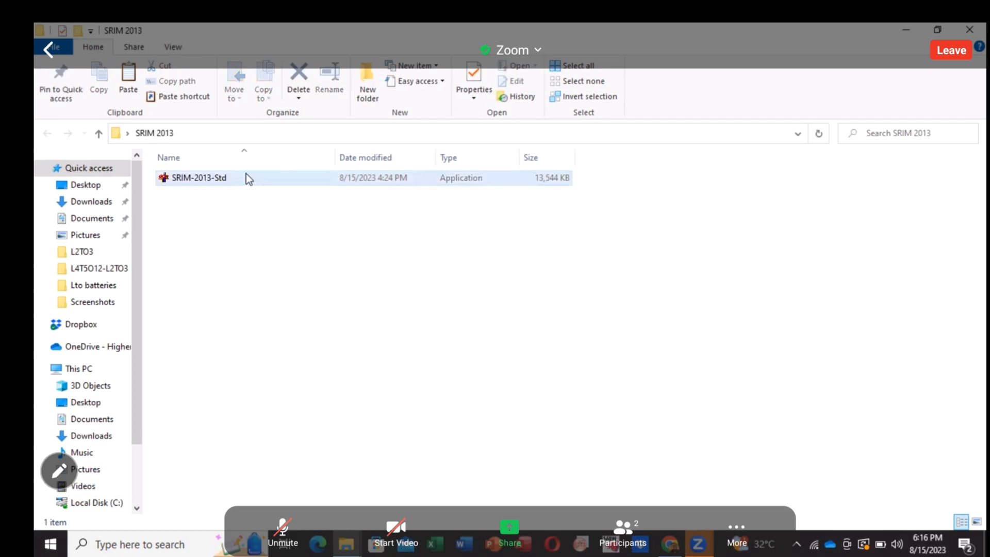
Run SRIM-2013-Std.exe and extract all files into the SRIM 2013 folder.
{"action": "right_click", "coordinate": [224, 178]}
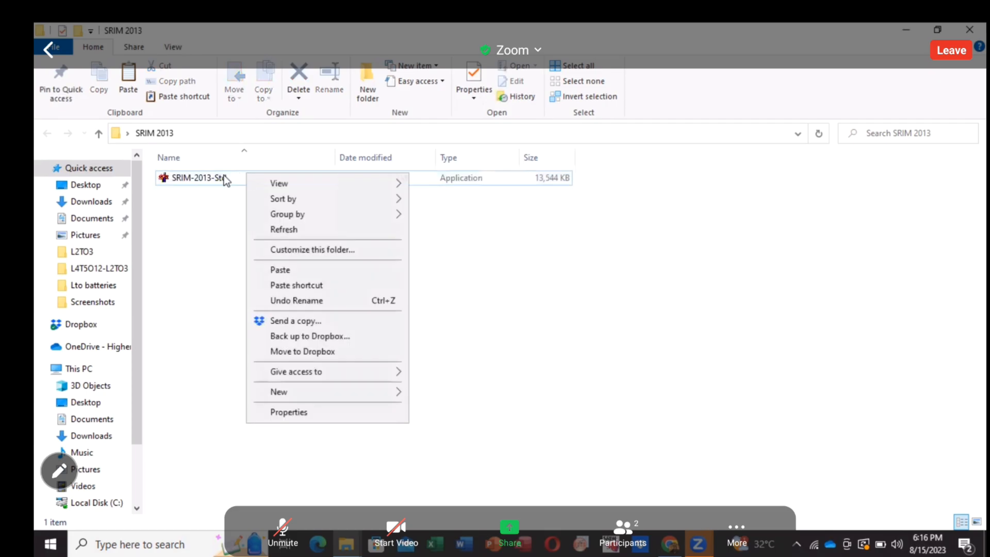
{"action": "right_click", "coordinate": [193, 178]}
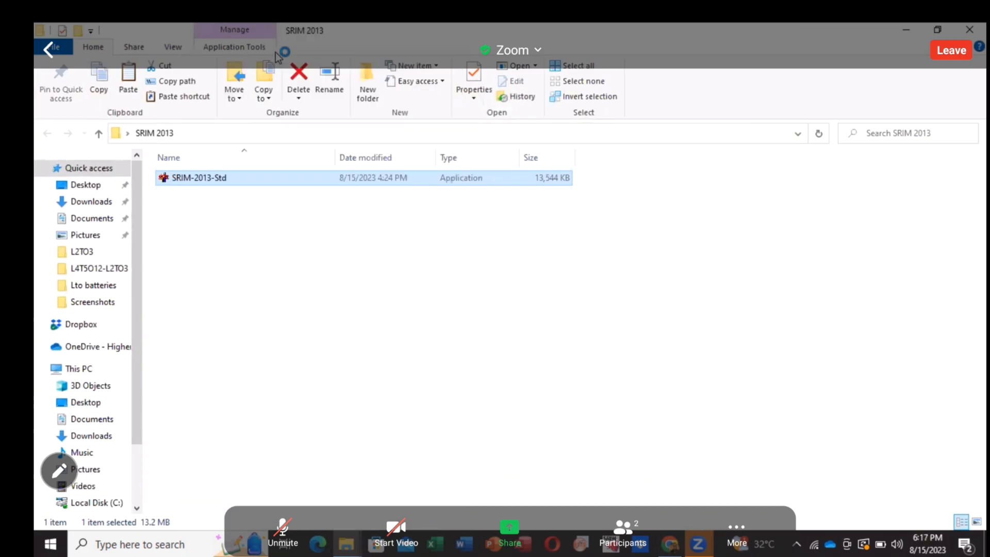
{"action": "double_click", "coordinate": [199, 177]}
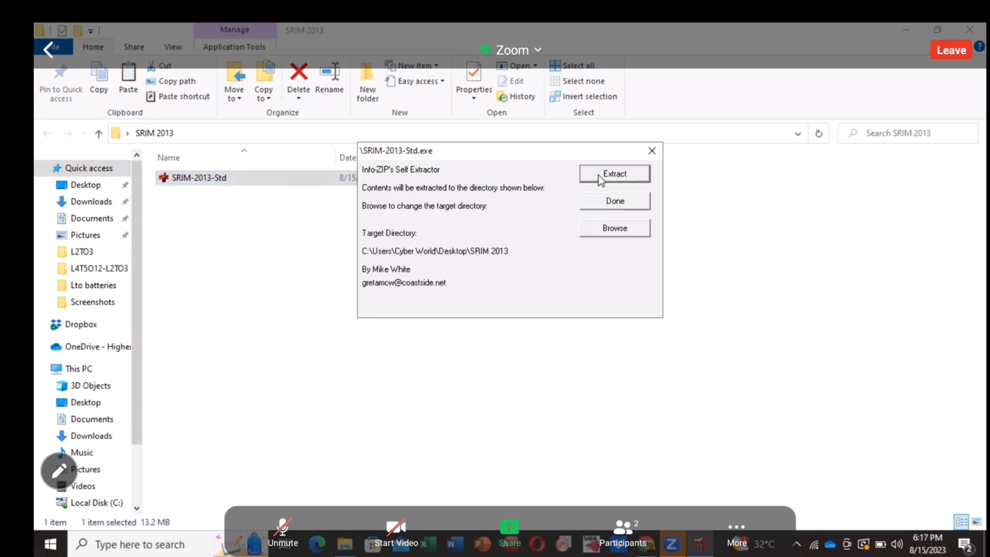
{"action": "left_click", "coordinate": [614, 173]}
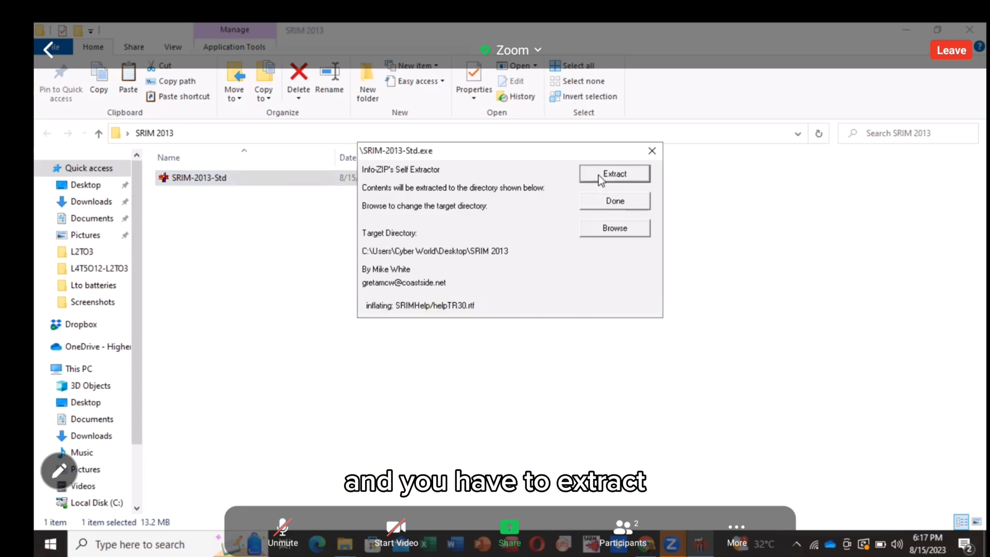
{"action": "left_click", "coordinate": [614, 173]}
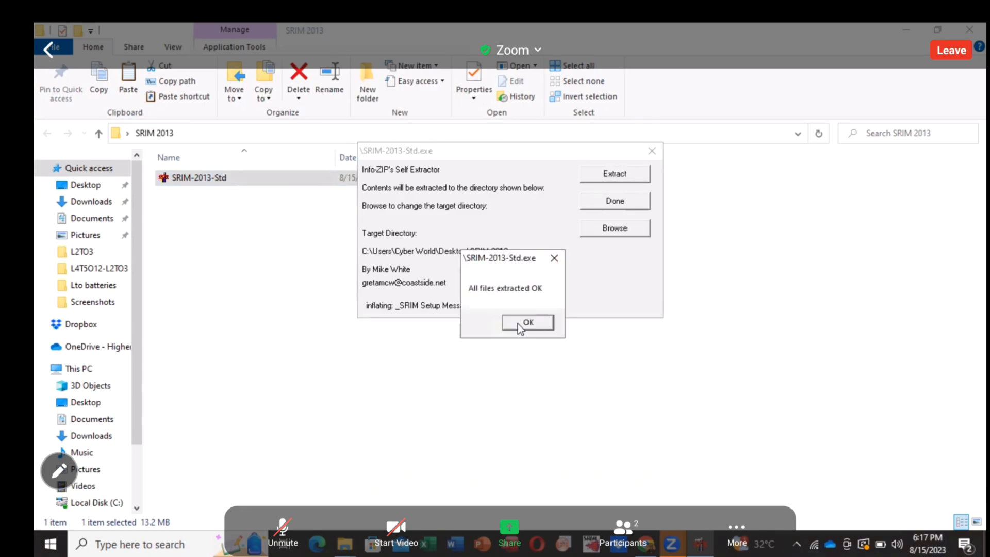
Confirm 'All files extracted OK' and close the Info-ZIP Self Extractor.
{"action": "left_click", "coordinate": [528, 323]}
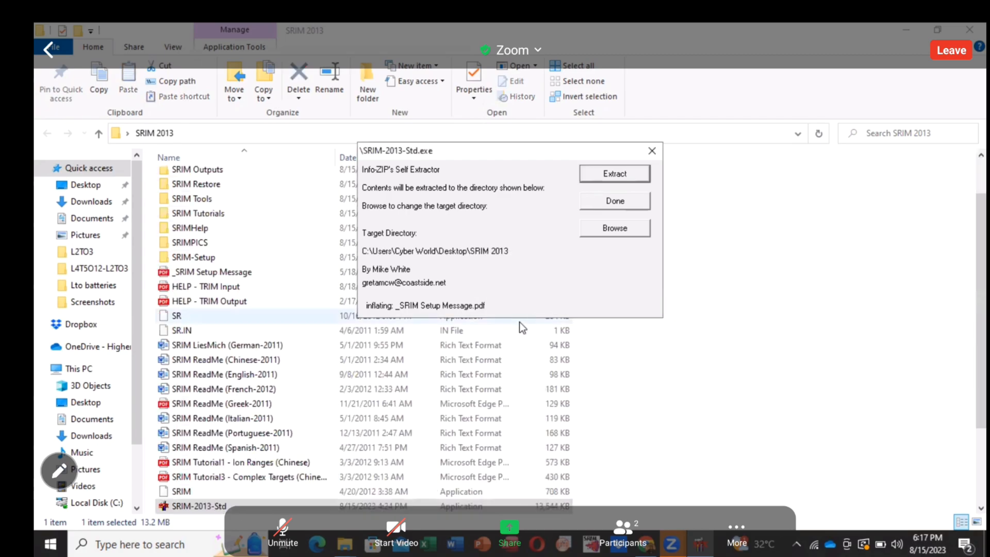
{"action": "left_click", "coordinate": [613, 201]}
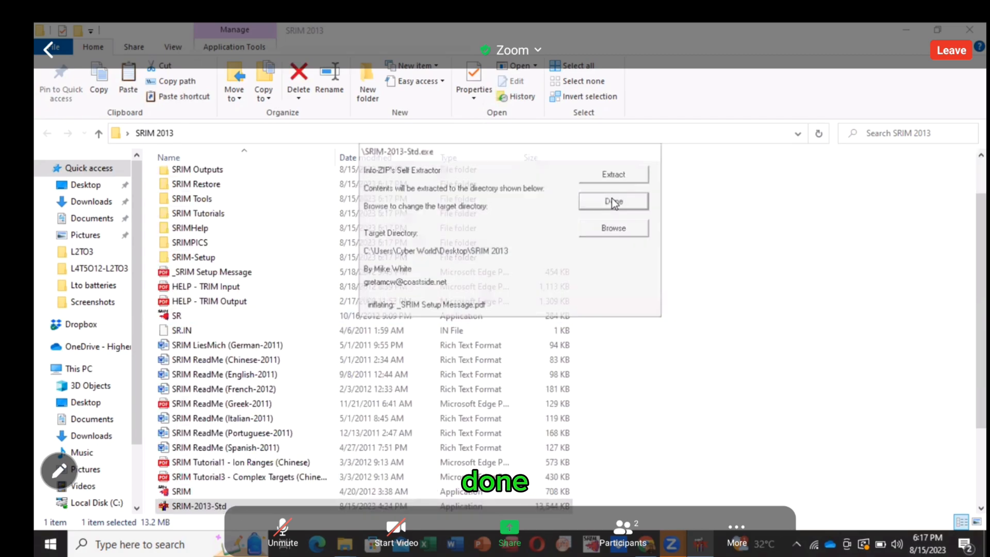
{"action": "left_click", "coordinate": [611, 201]}
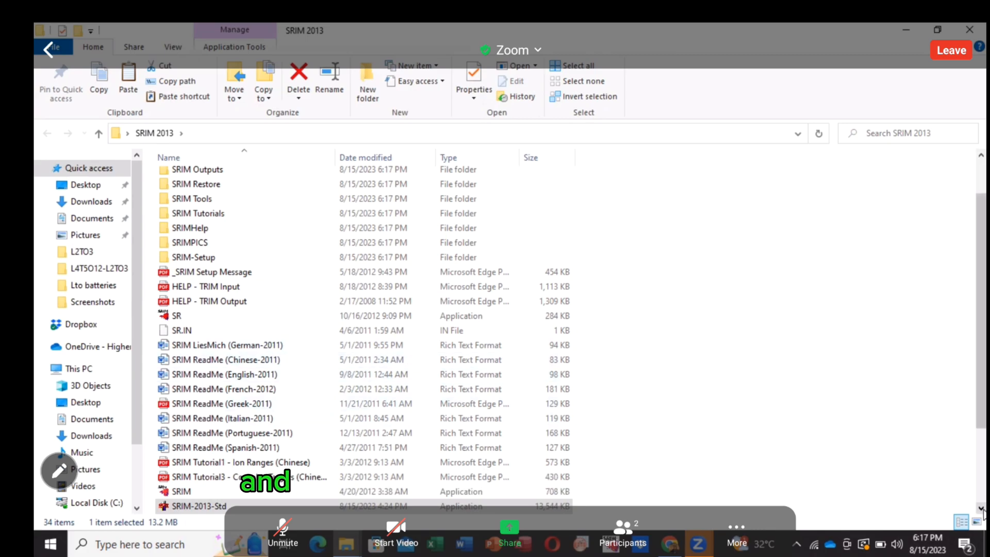
{"action": "scroll", "scroll_direction": "down", "scroll_amount": 3}
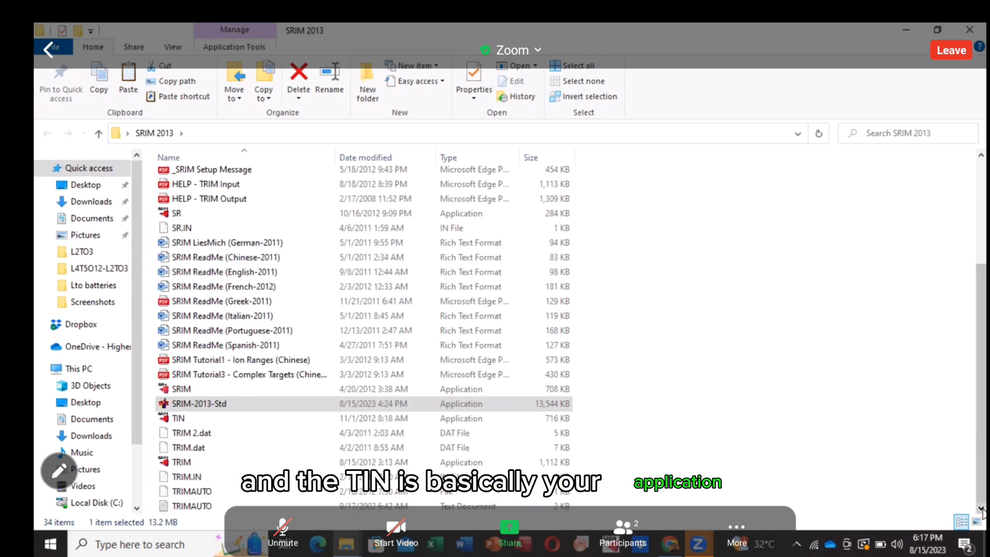